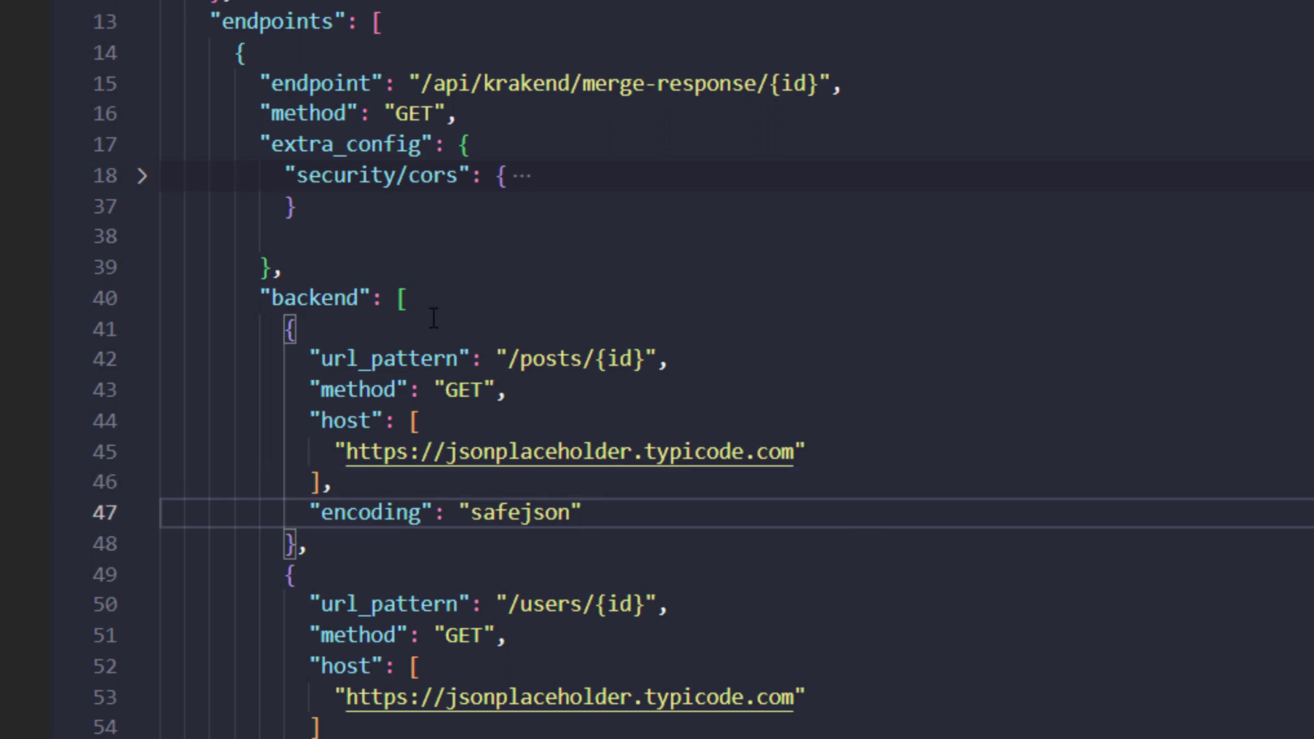
mouse_move(561, 443)
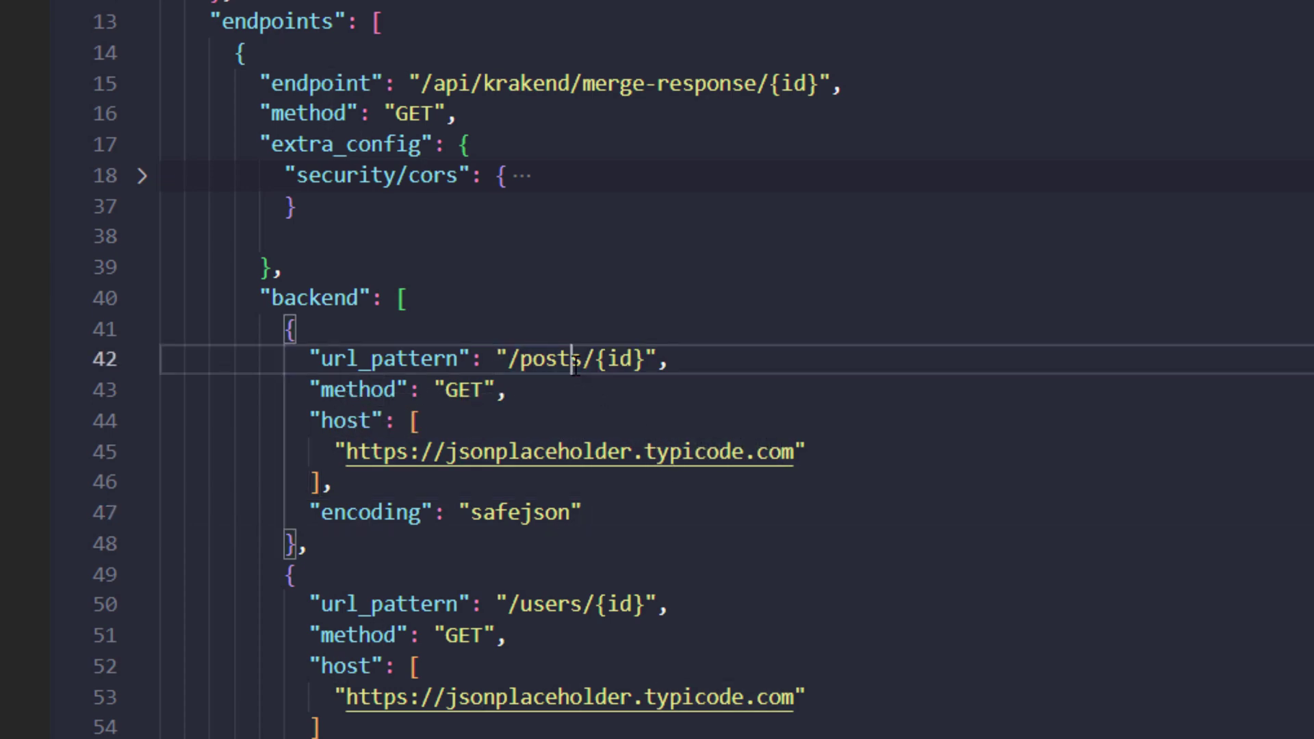
Load jsonplaceholder users/2 in the browser, then view the posts/2 response tab
double_click(624, 358)
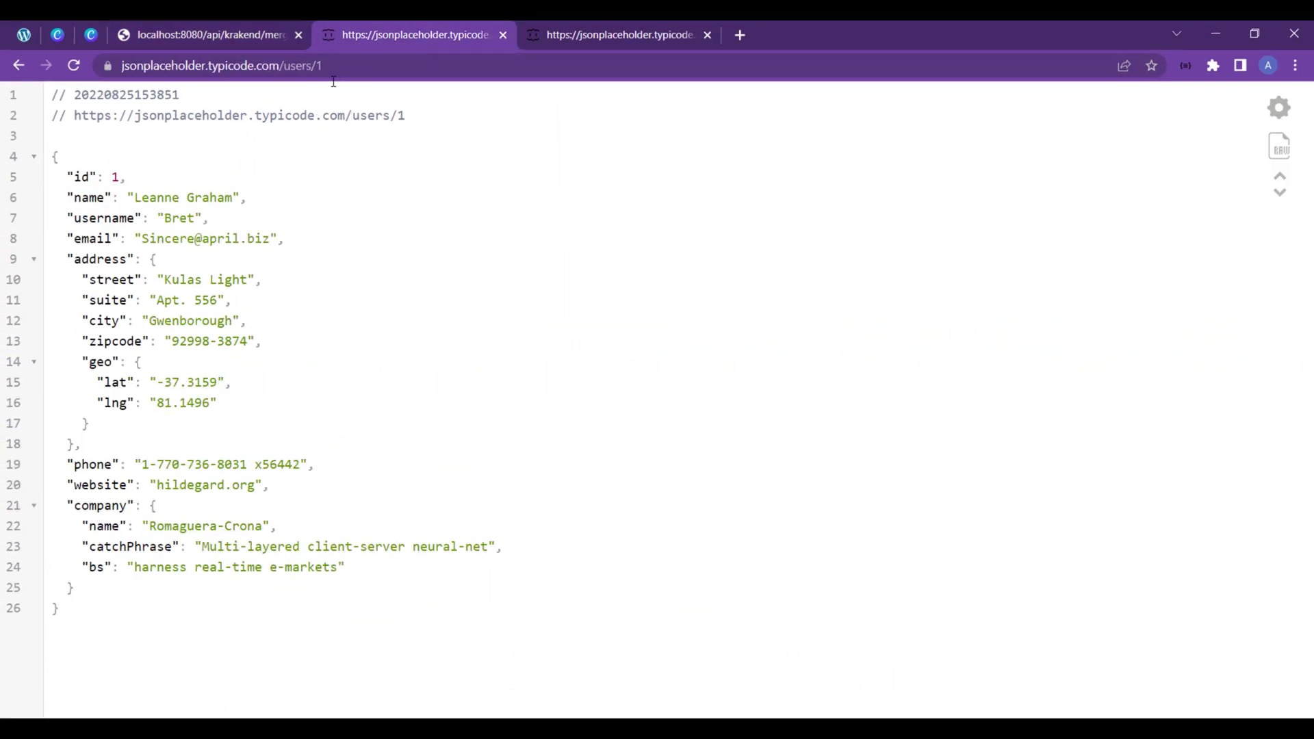
click(218, 65)
text(2)
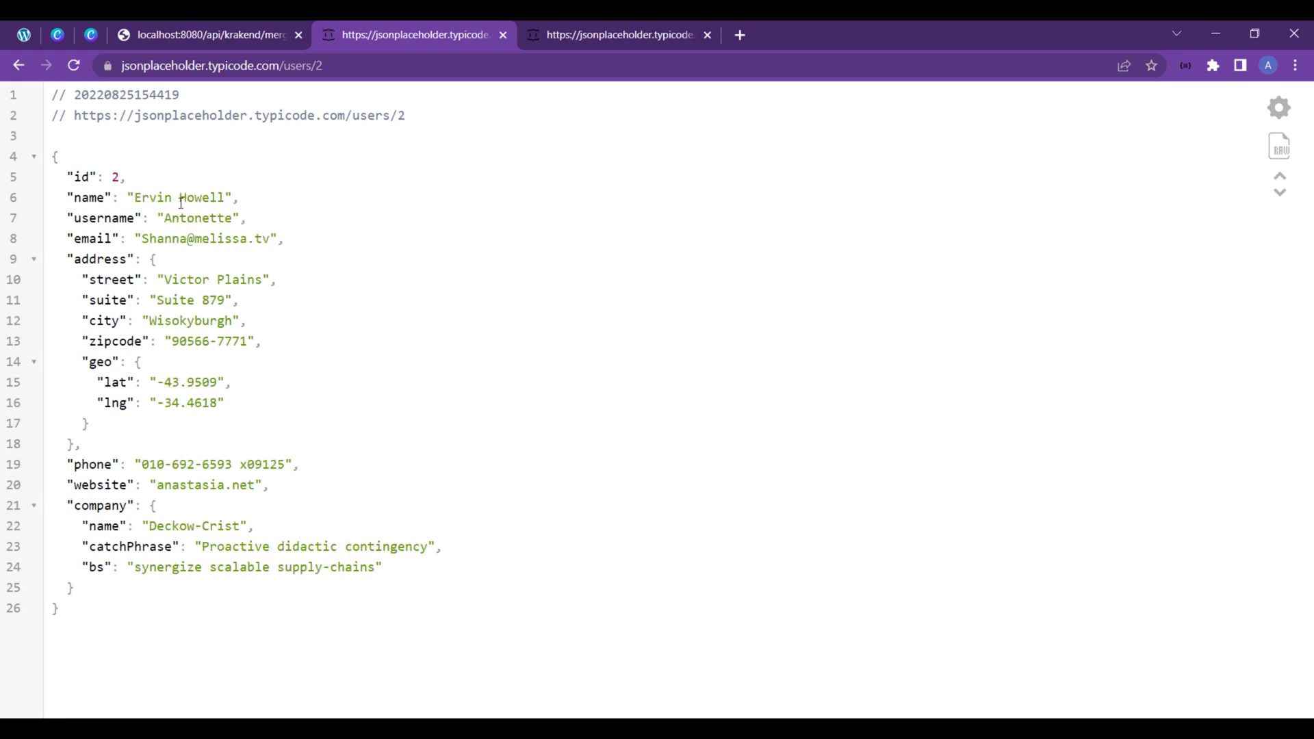
click(620, 35)
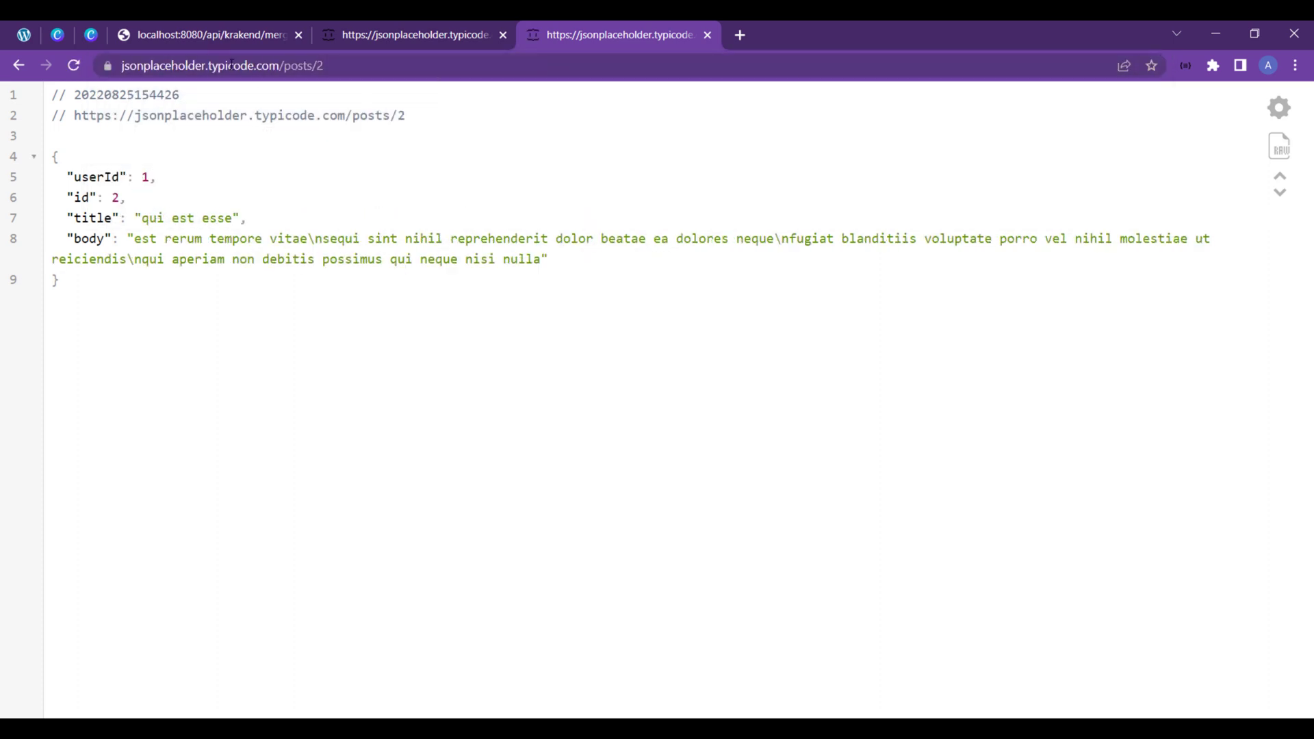
click(209, 36)
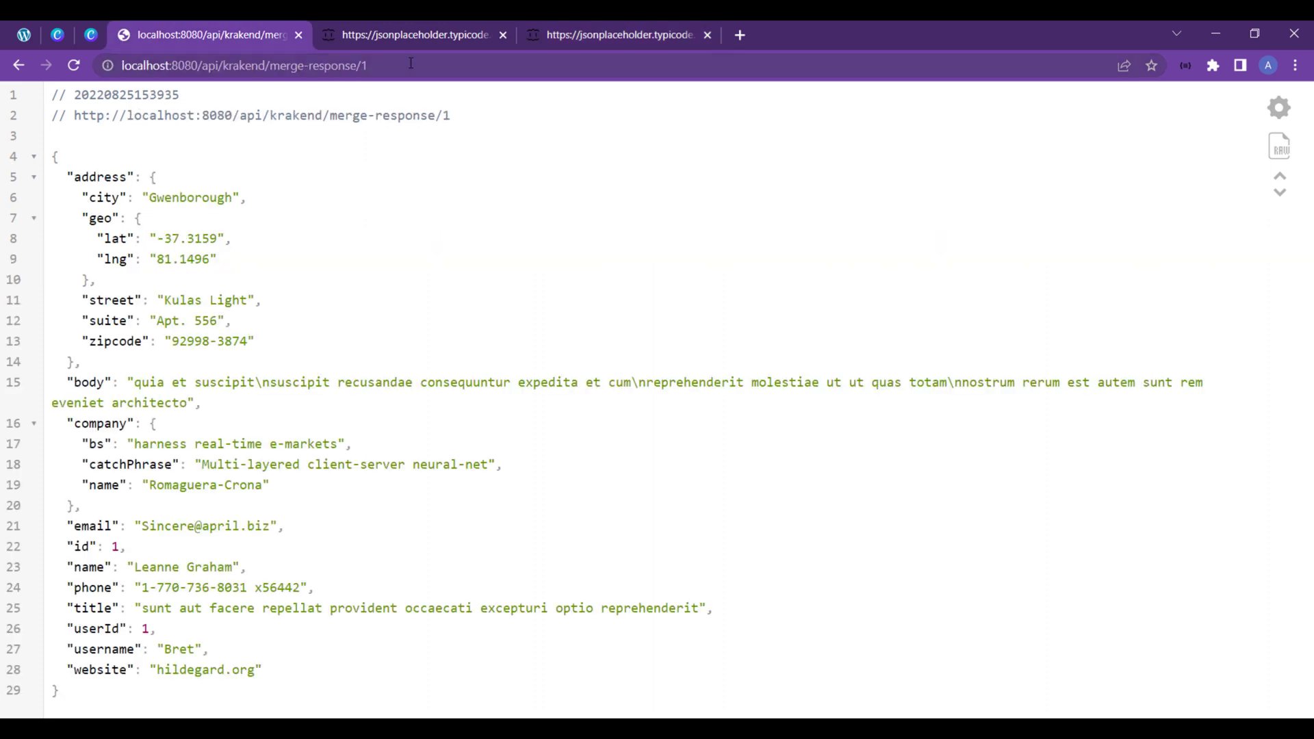
click(410, 66)
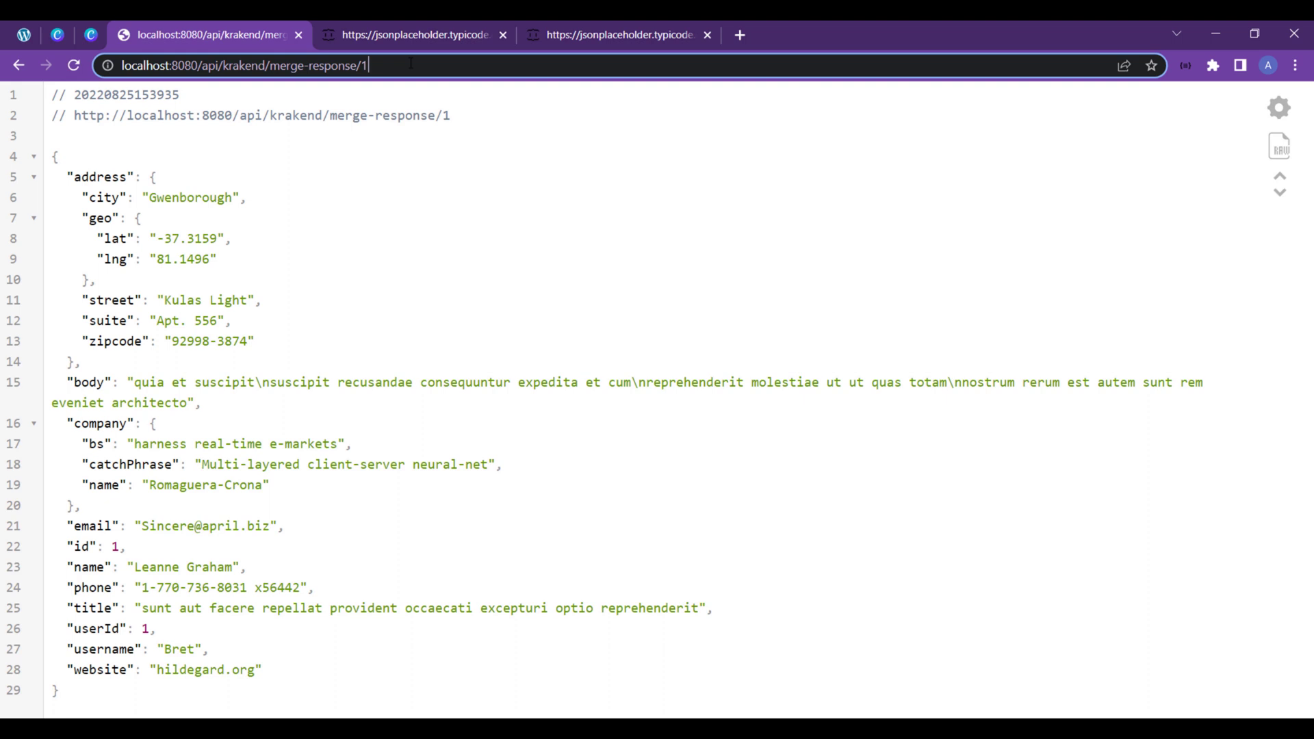
click(413, 35)
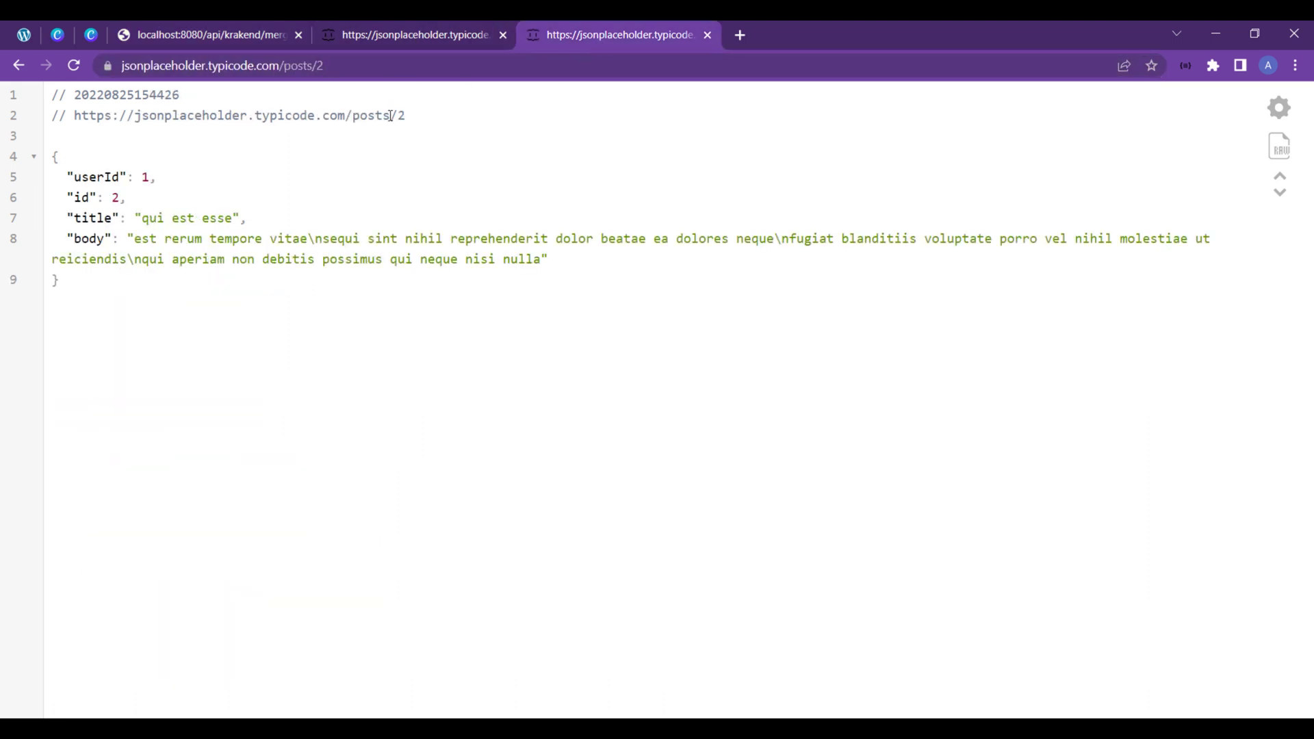
click(210, 34)
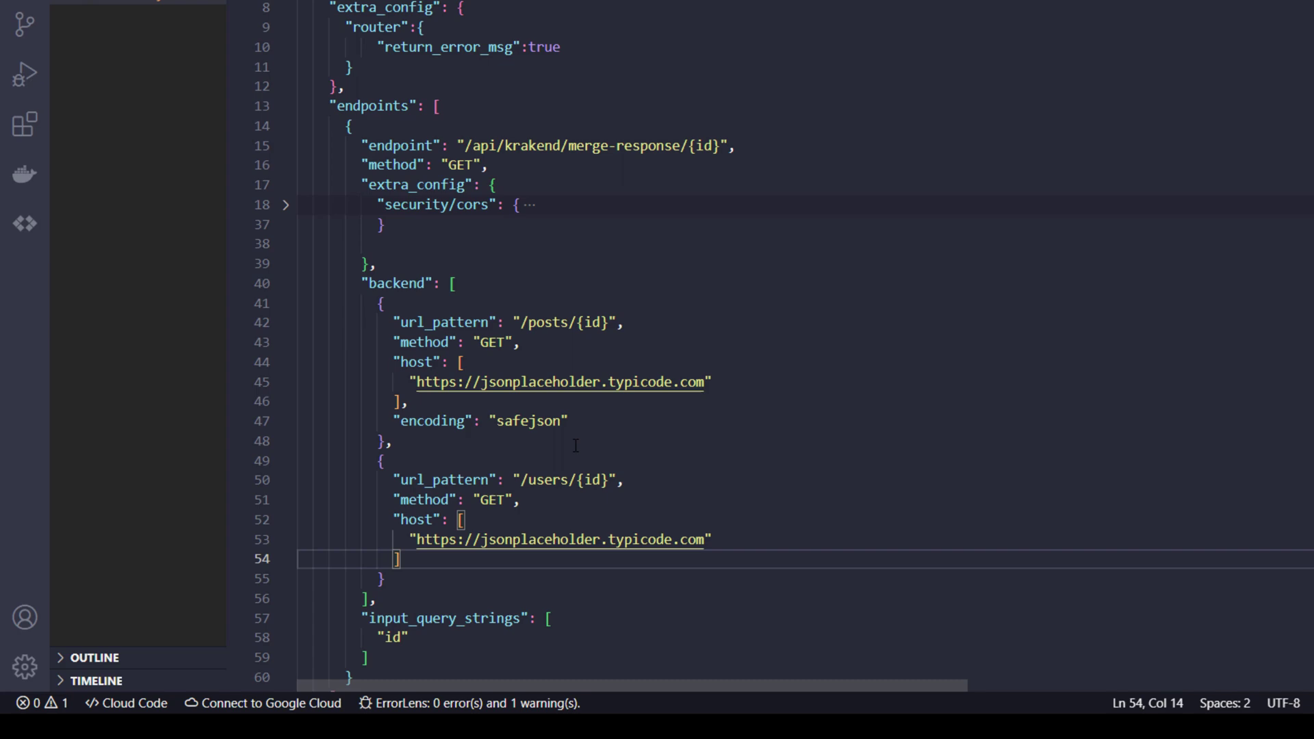
mouse_move(626, 282)
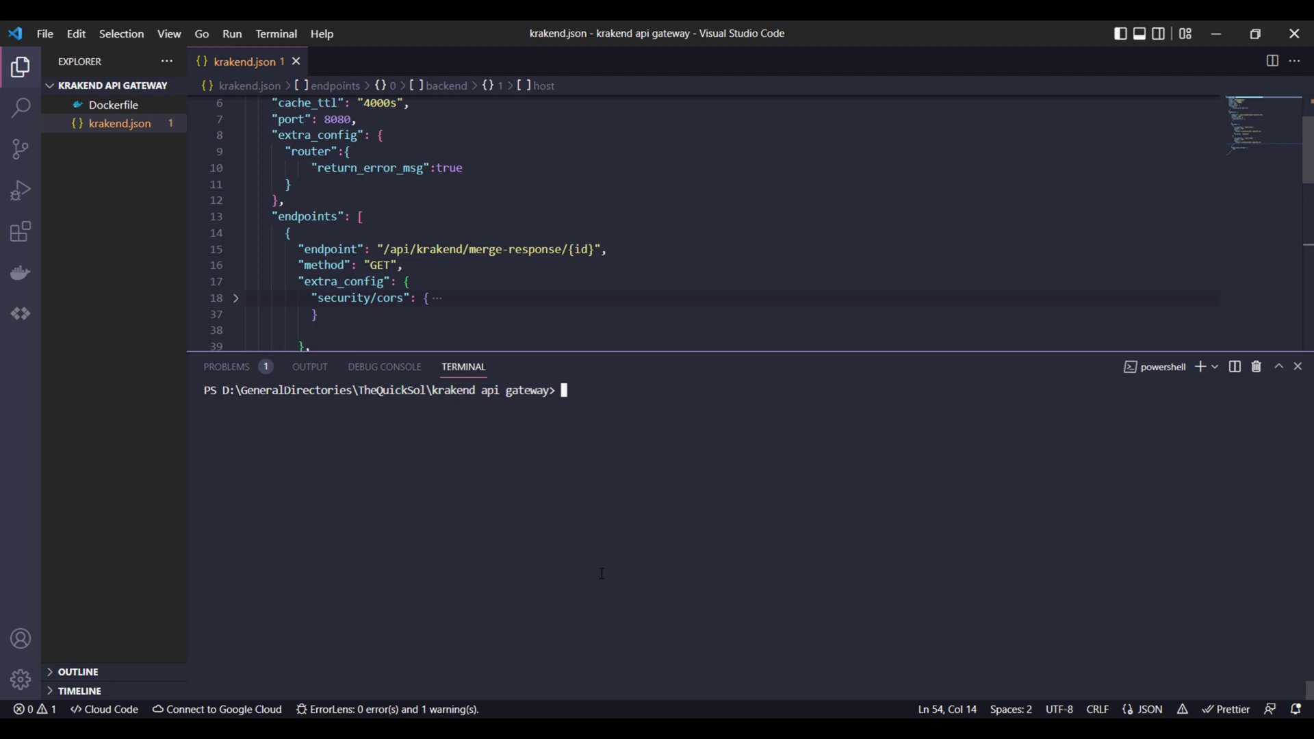
Build the krakend Docker image and run the container publishing port 8080:8080
text(docker build . -t krakend)
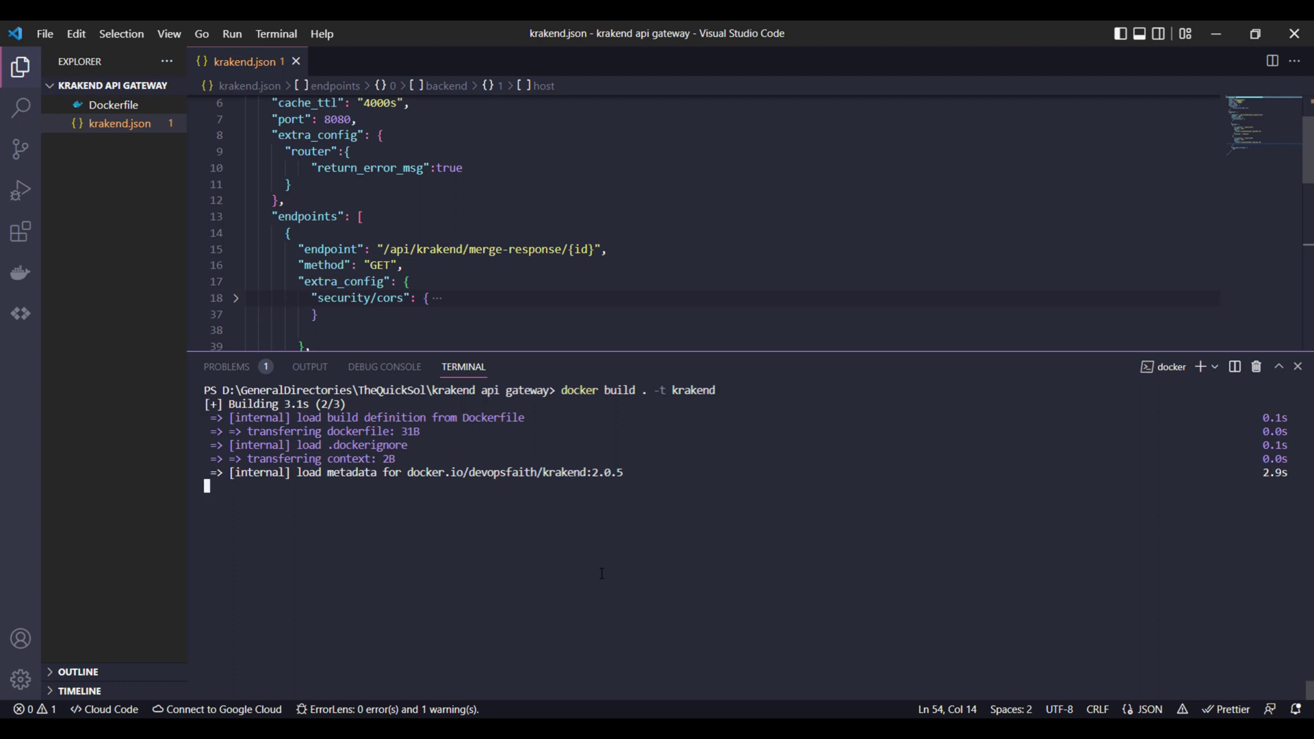
text(docker run -it -p "8080:8080" krakend)
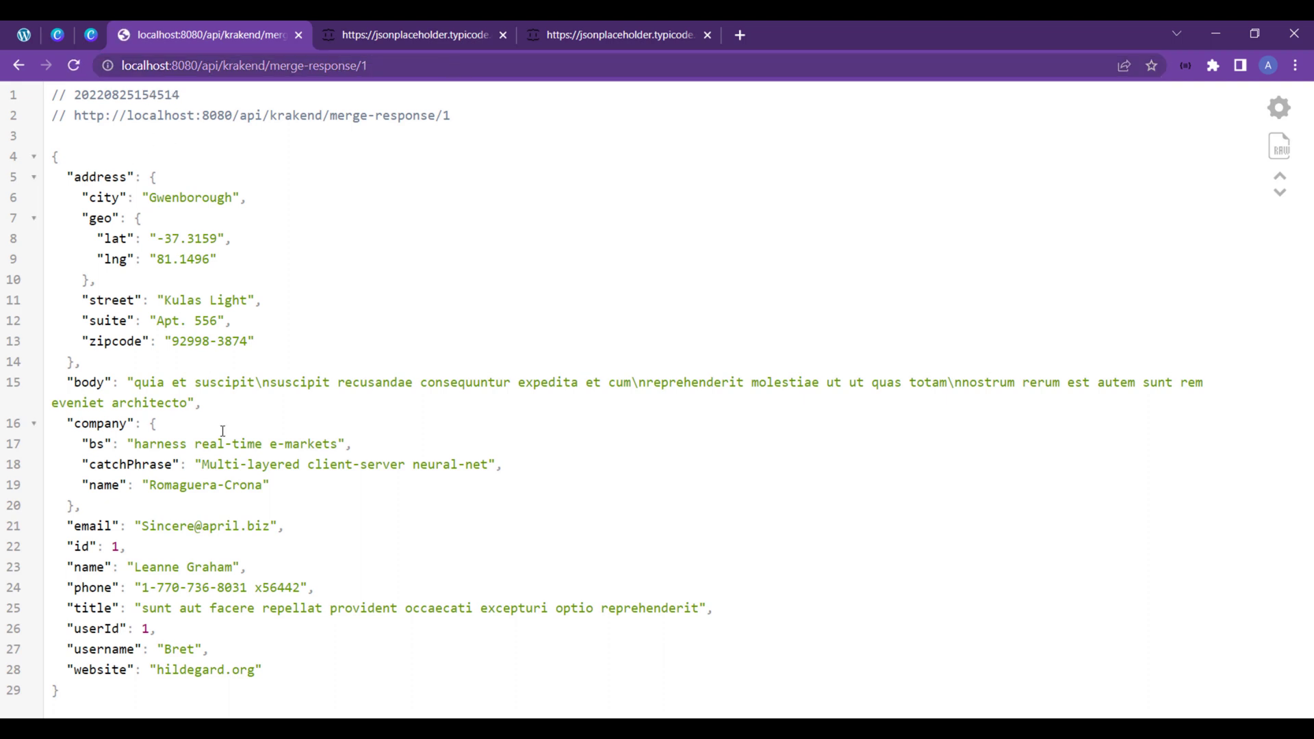
Request localhost merge-response/3 and highlight the post's body field in the merged result
click(244, 66)
text(3)
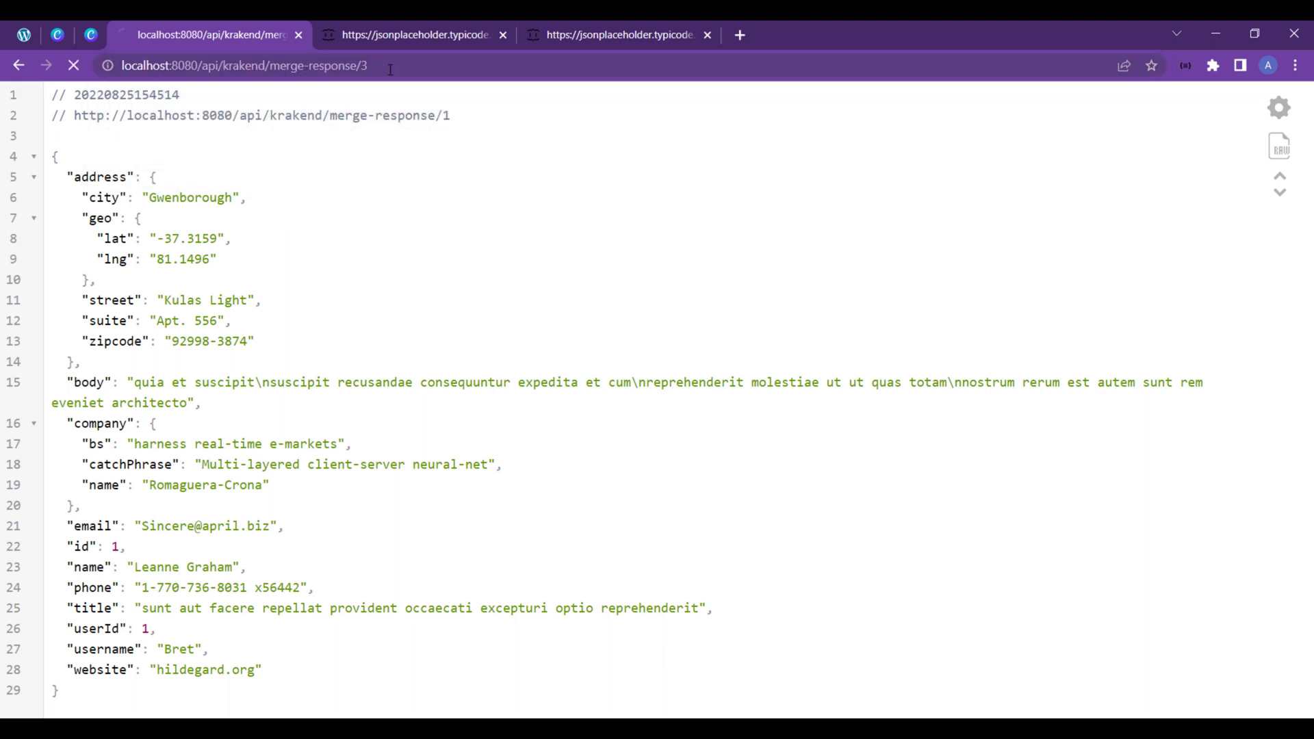
click(72, 66)
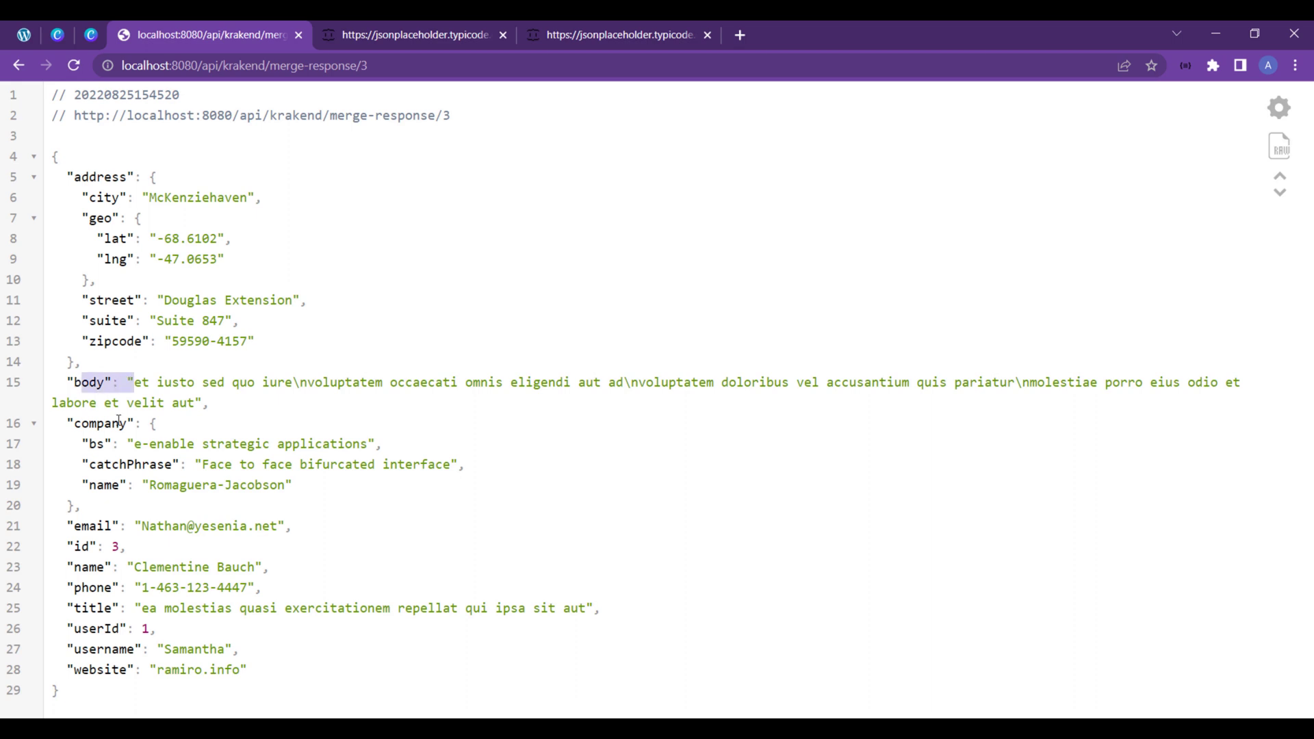
double_click(94, 608)
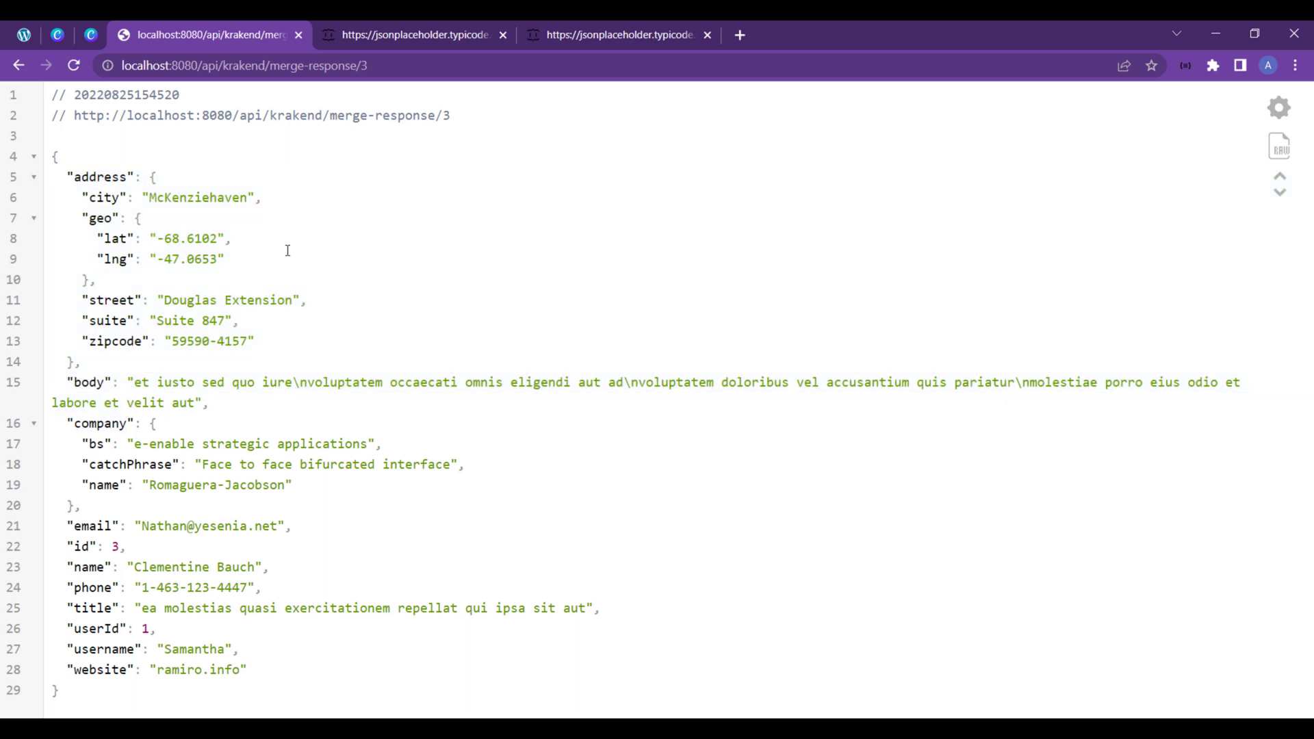
click(413, 34)
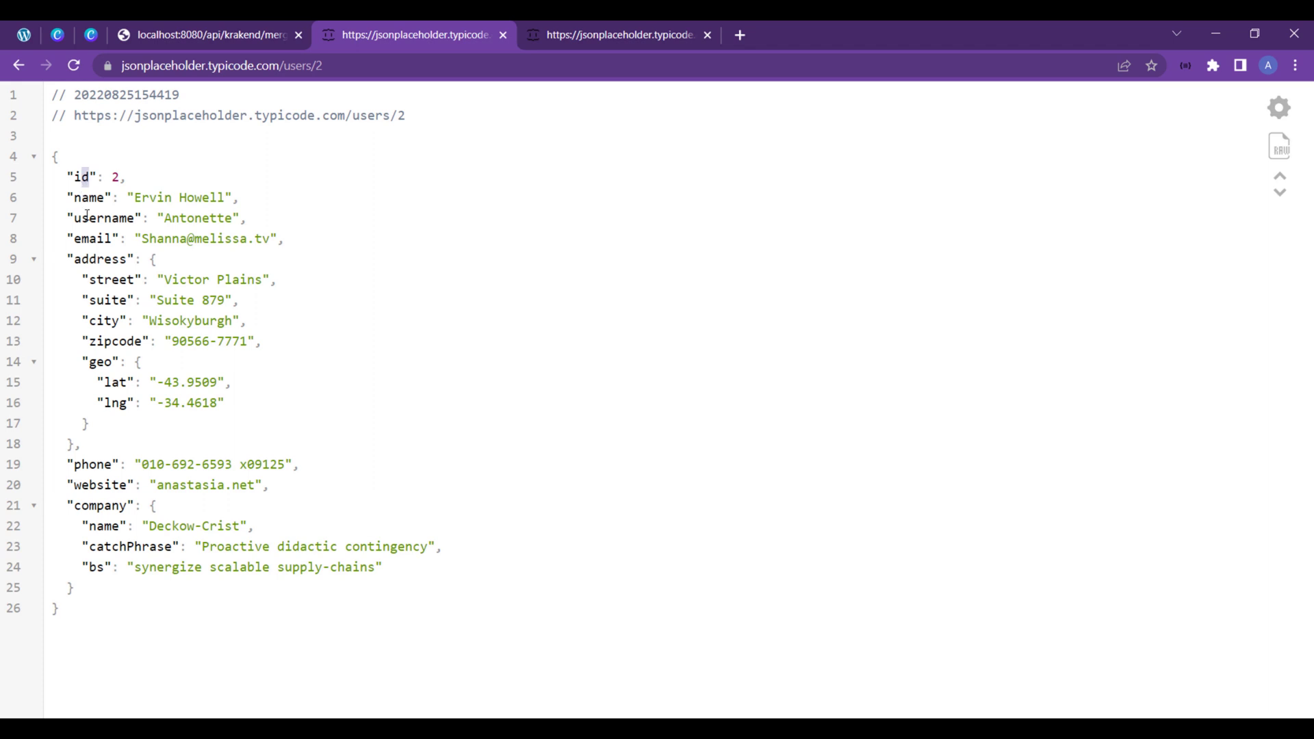
mouse_move(166, 363)
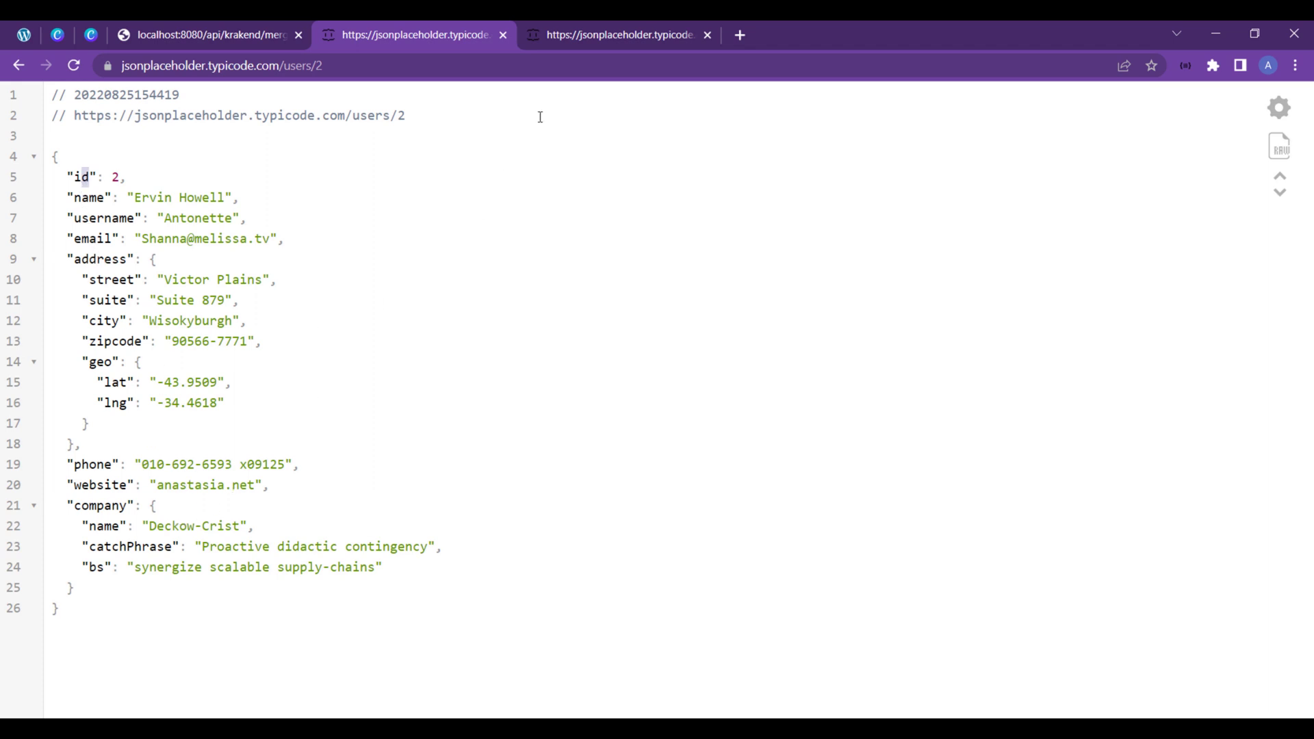
View the posts/2 backend response tab again for comparison
click(618, 34)
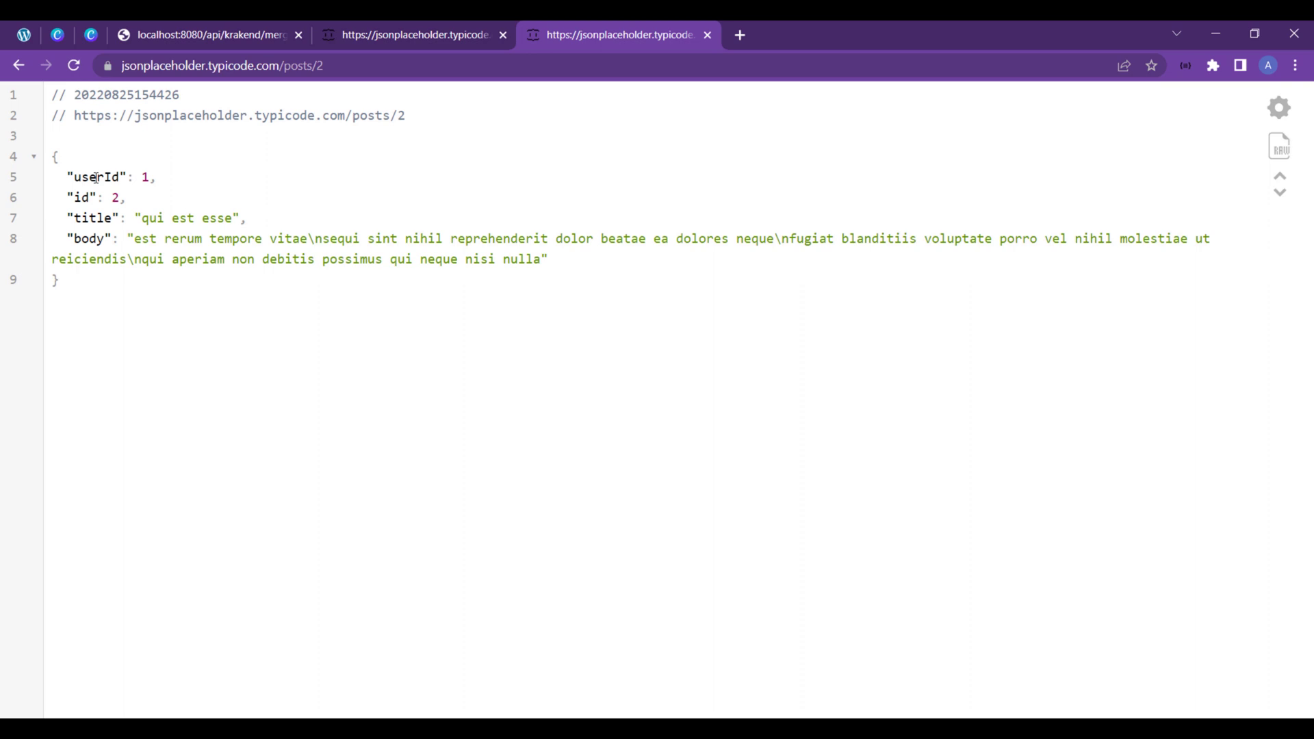
mouse_move(300, 331)
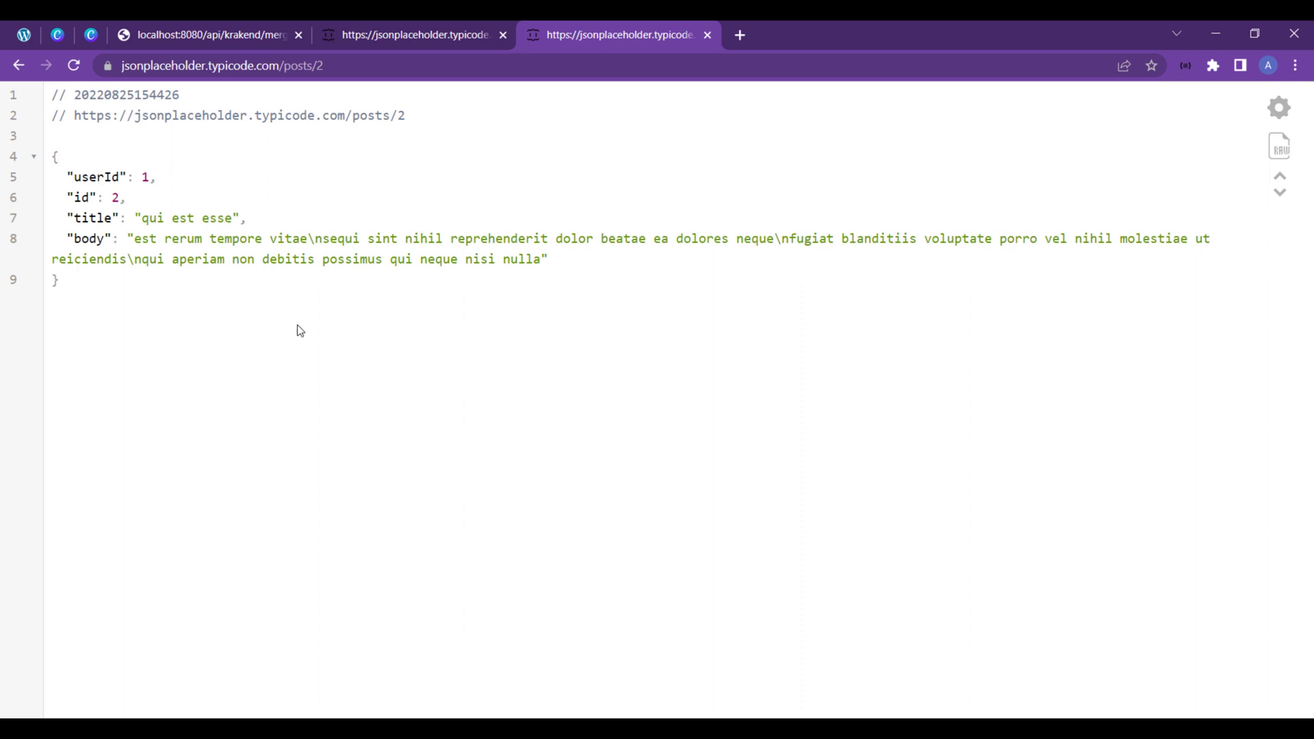